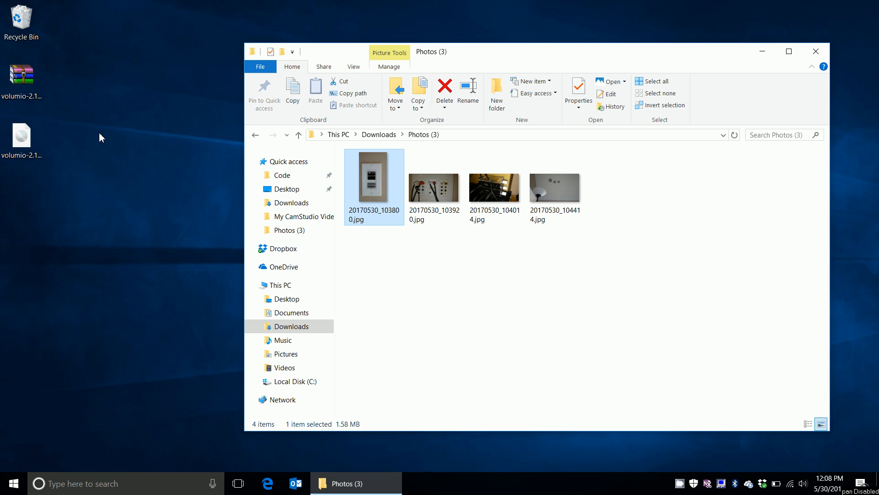
{"action": "mouse_move", "coordinate": [535, 297]}
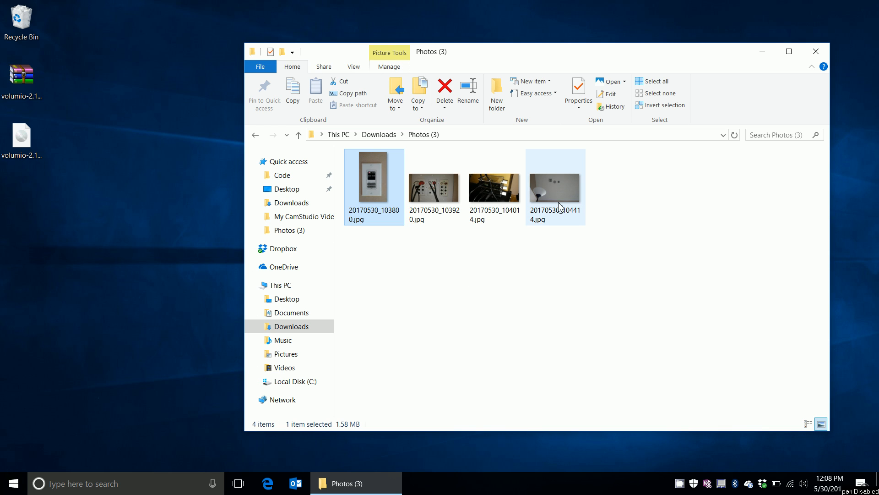
Glance at the ceiling photo, close it, and open the wall keypad photo
{"action": "double_click", "coordinate": [554, 186]}
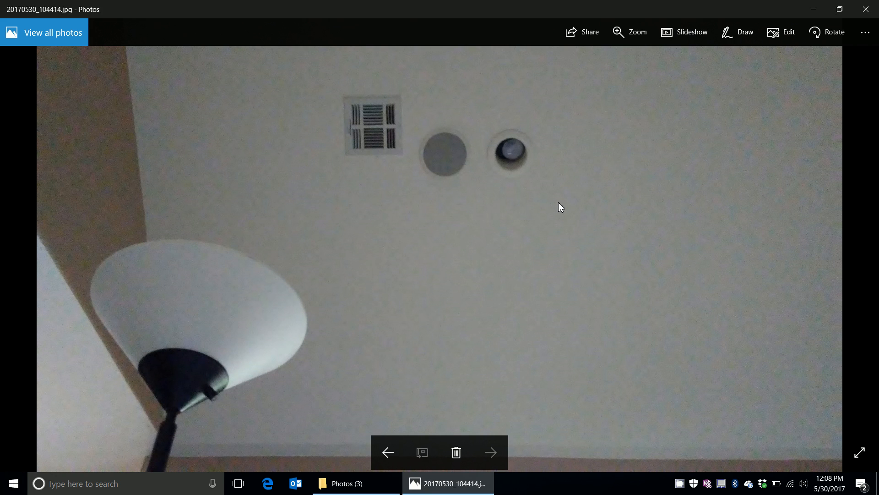
{"action": "mouse_move", "coordinate": [470, 163]}
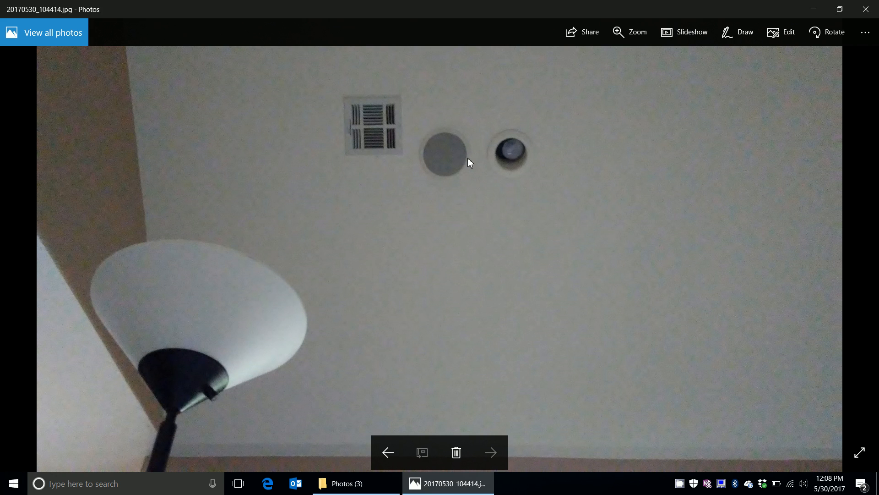
{"action": "mouse_move", "coordinate": [442, 149]}
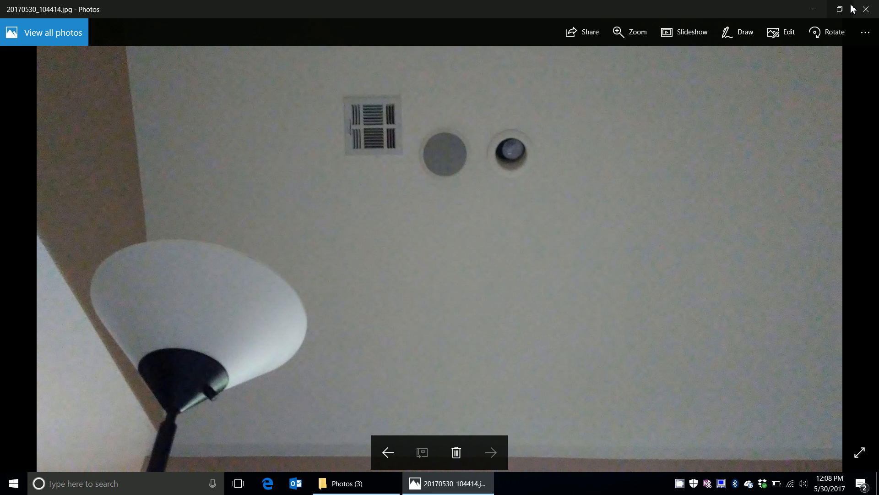
{"action": "left_click", "coordinate": [839, 9]}
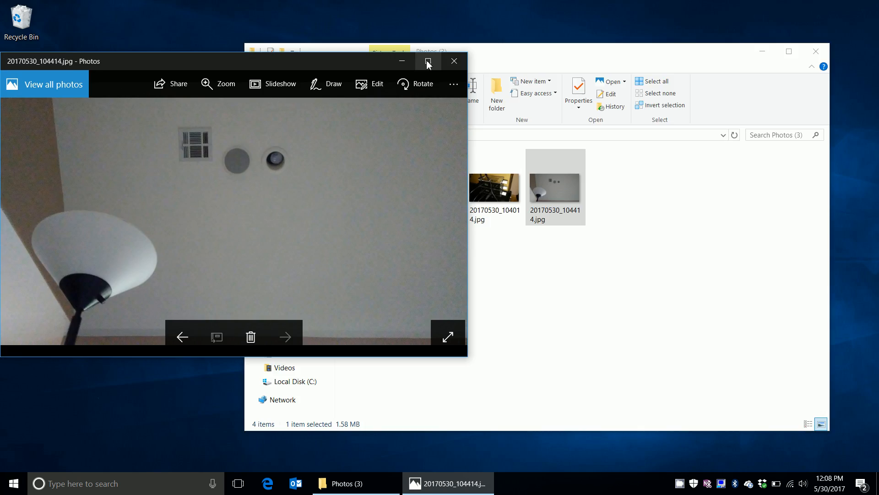
{"action": "left_click", "coordinate": [453, 60]}
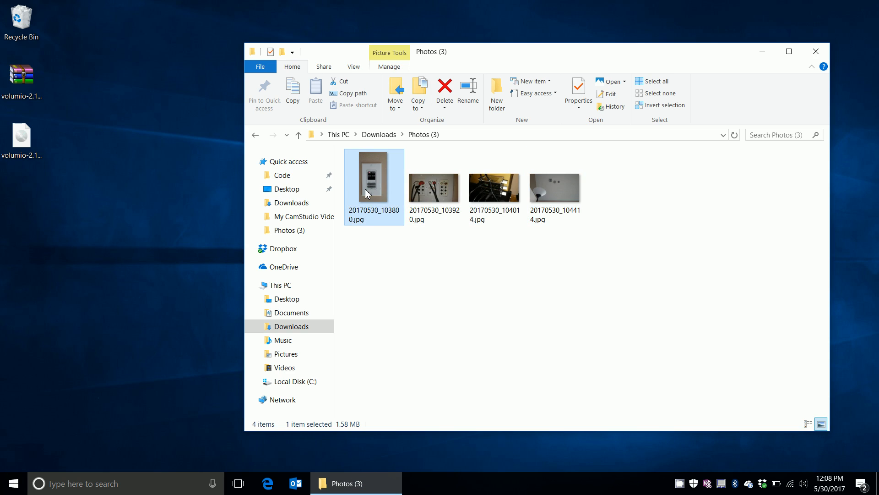
{"action": "double_click", "coordinate": [374, 183]}
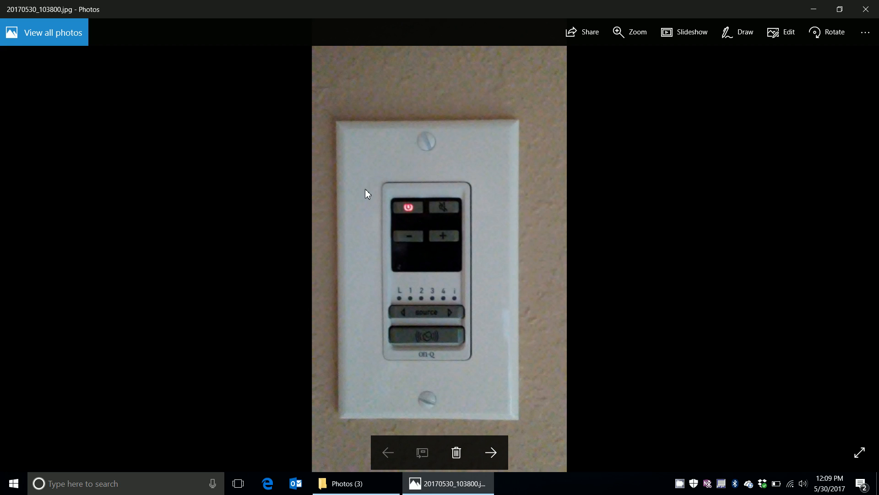
{"action": "mouse_move", "coordinate": [363, 222]}
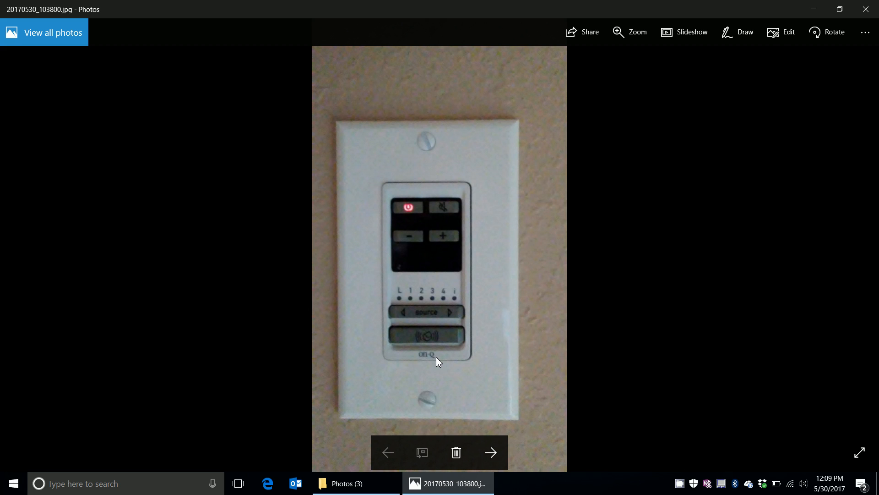
{"action": "mouse_move", "coordinate": [420, 215]}
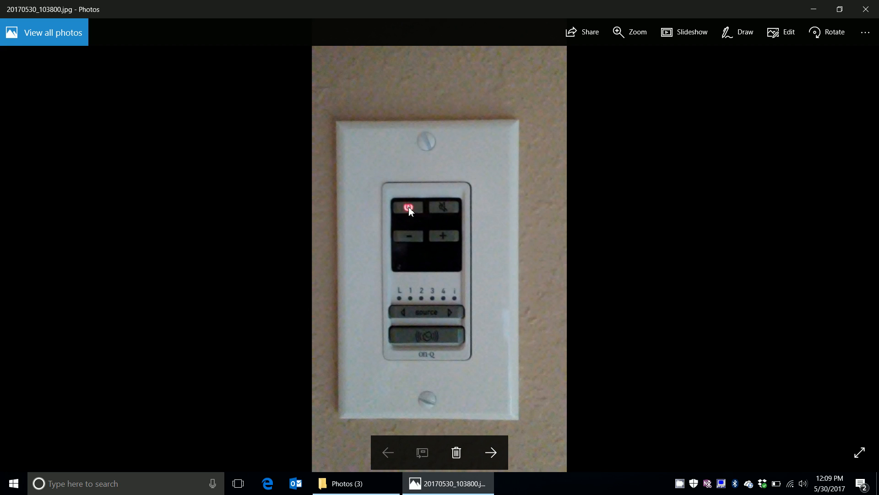
{"action": "mouse_move", "coordinate": [432, 238]}
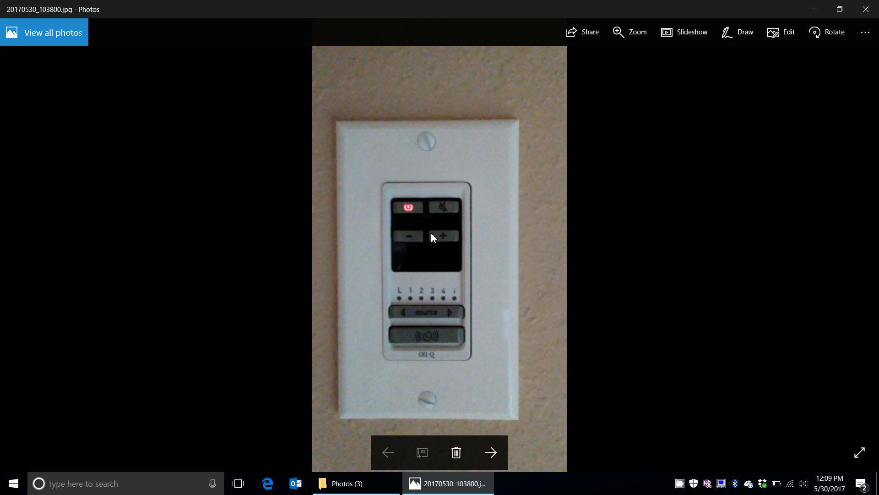
{"action": "mouse_move", "coordinate": [406, 302]}
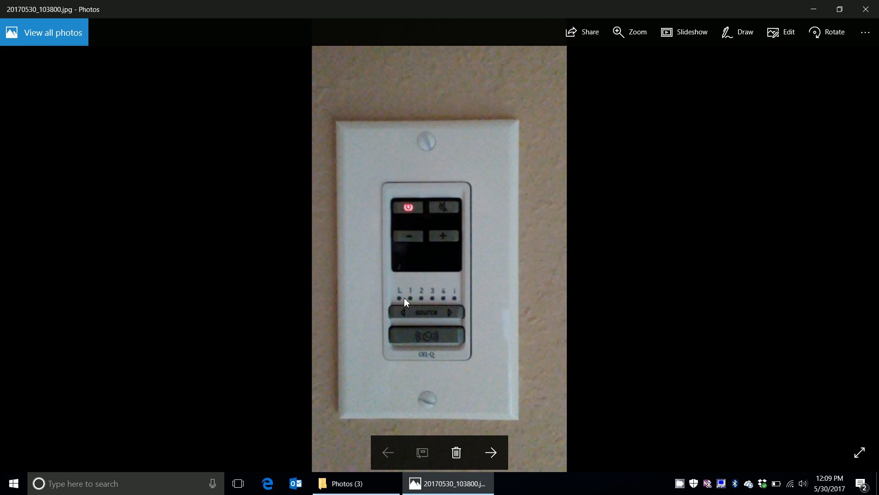
{"action": "mouse_move", "coordinate": [422, 297]}
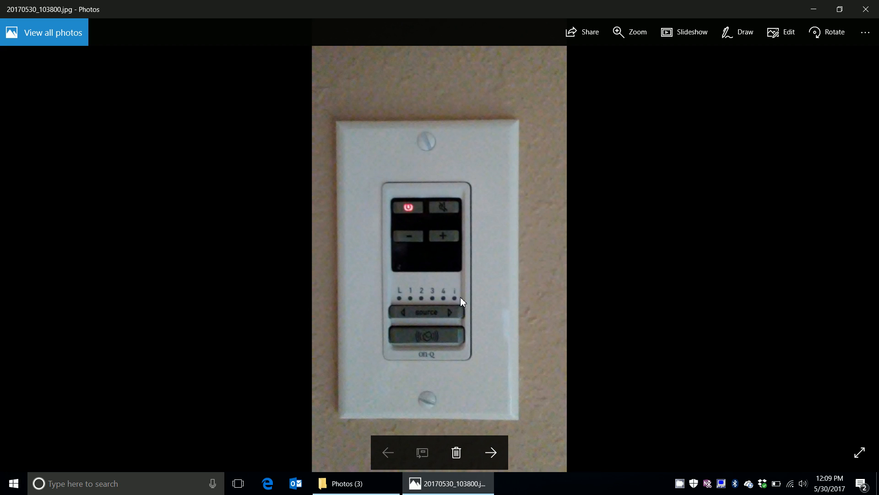
{"action": "mouse_move", "coordinate": [460, 299]}
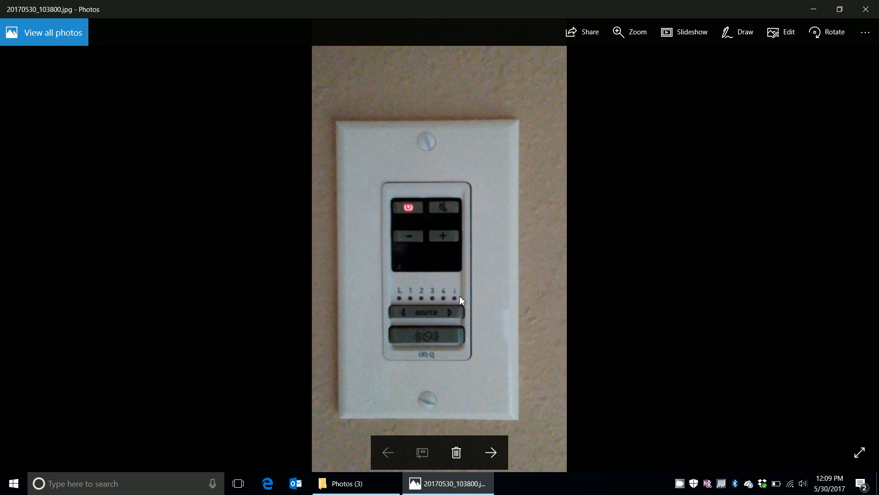
{"action": "mouse_move", "coordinate": [444, 299]}
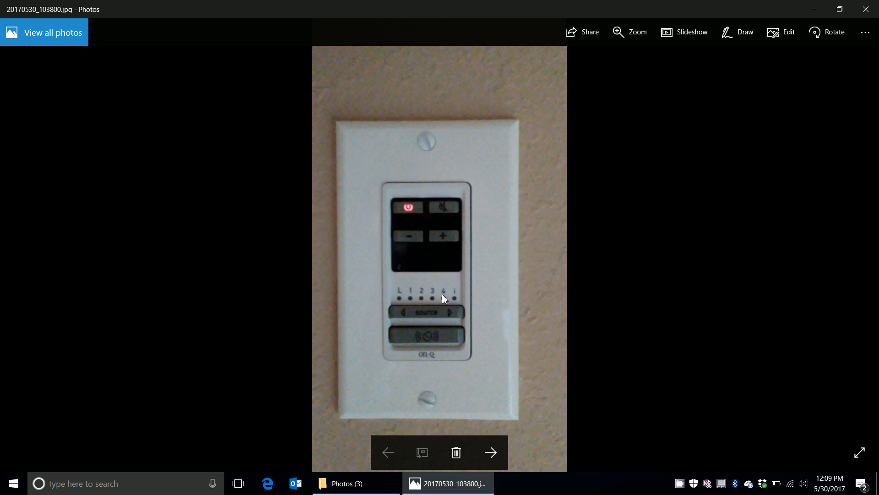
{"action": "mouse_move", "coordinate": [476, 397]}
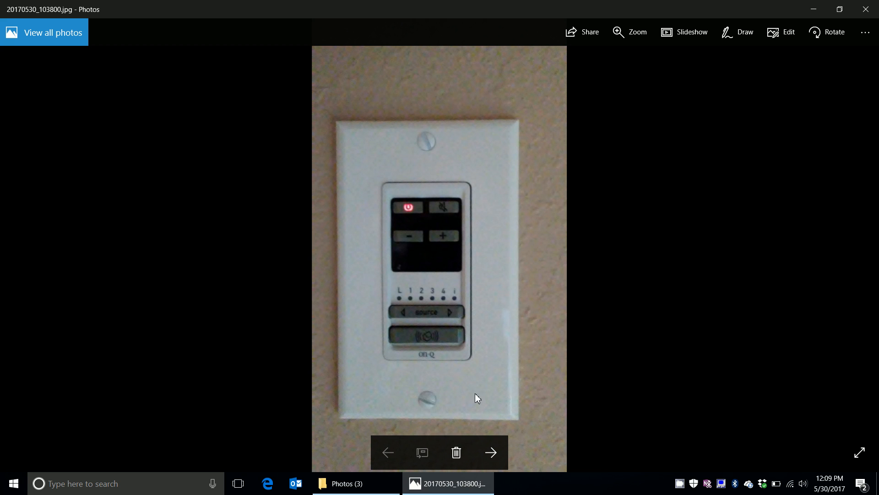
{"action": "mouse_move", "coordinate": [423, 302]}
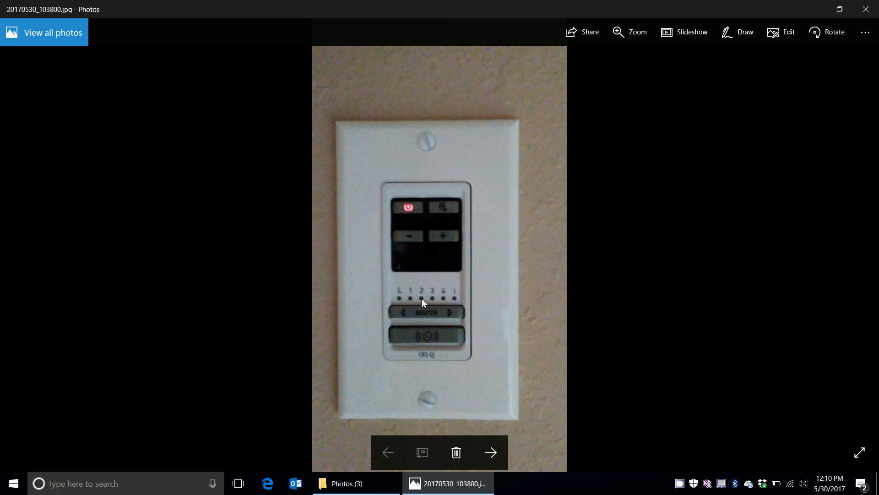
{"action": "mouse_move", "coordinate": [390, 301]}
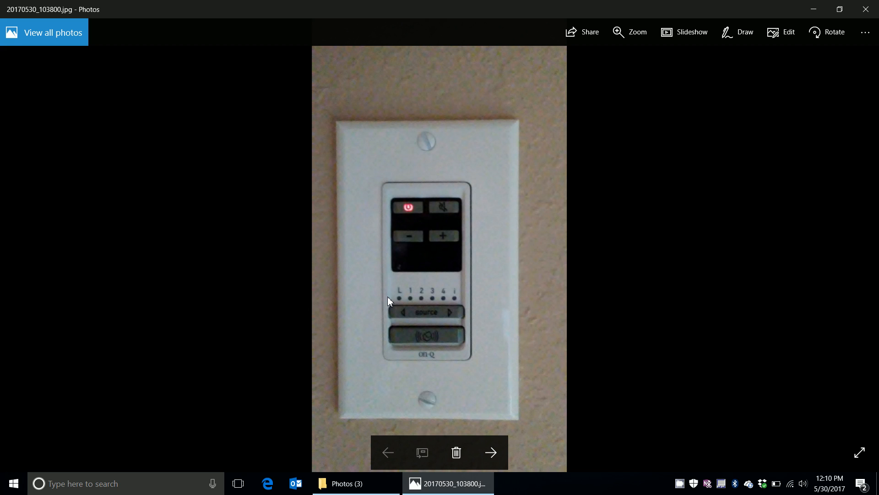
{"action": "mouse_move", "coordinate": [428, 308]}
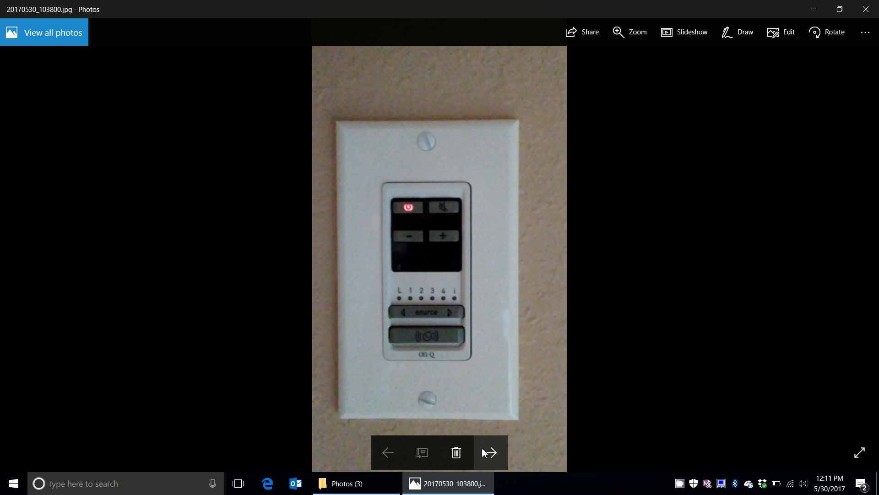
Advance Photos from the keypad picture to the next downloaded photo
{"action": "left_click", "coordinate": [490, 452]}
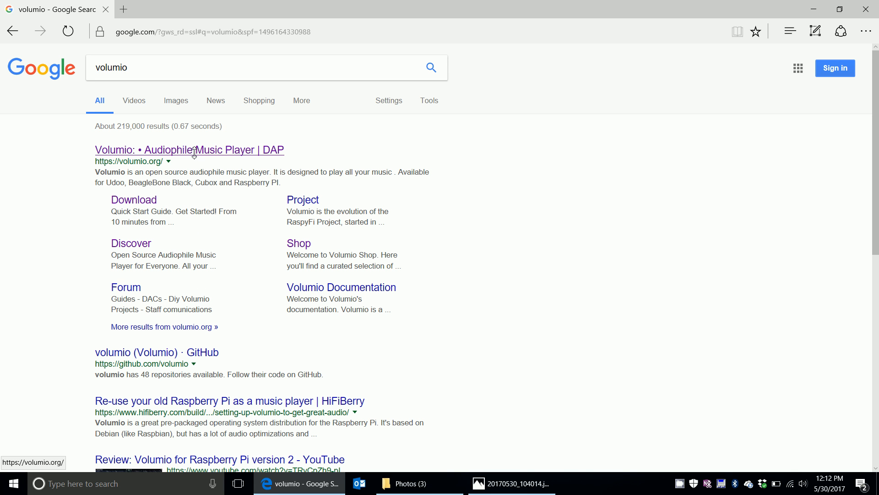
Open the official Volumio website from the results and go to its Get Started page
{"action": "left_click", "coordinate": [189, 150]}
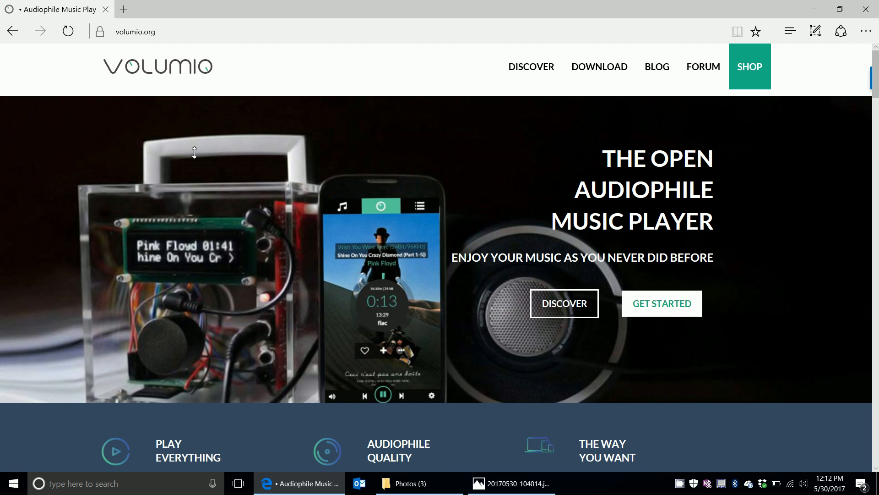
{"action": "mouse_move", "coordinate": [172, 189]}
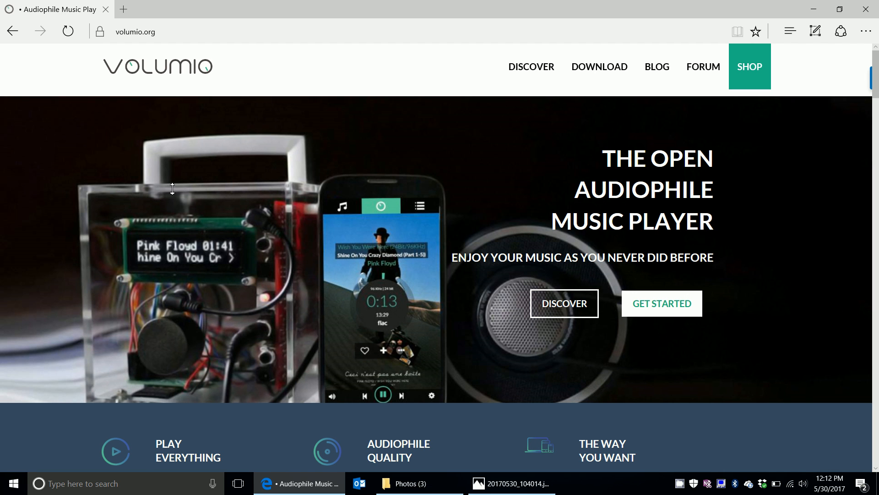
{"action": "scroll", "scroll_direction": "down", "scroll_amount": 3}
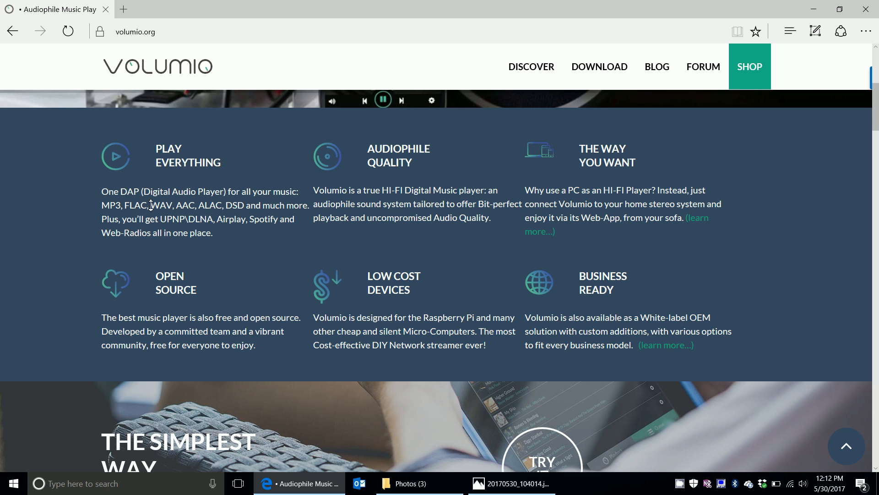
{"action": "mouse_move", "coordinate": [190, 222]}
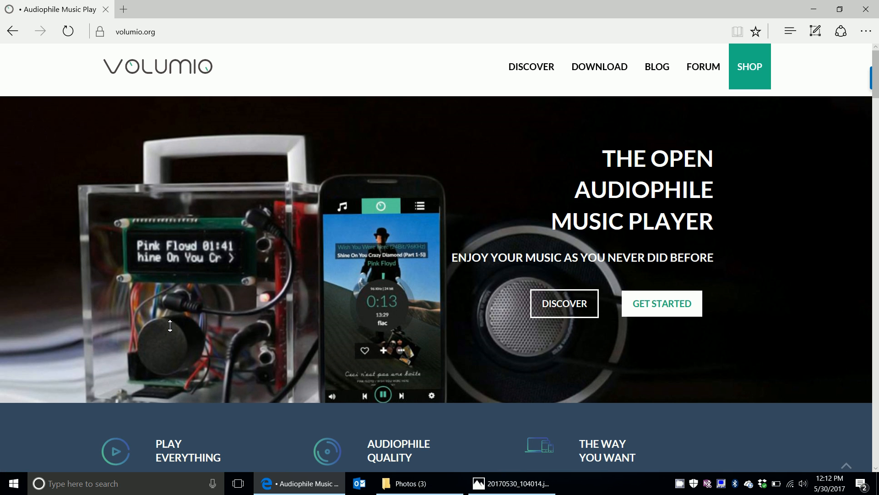
{"action": "left_click", "coordinate": [661, 304]}
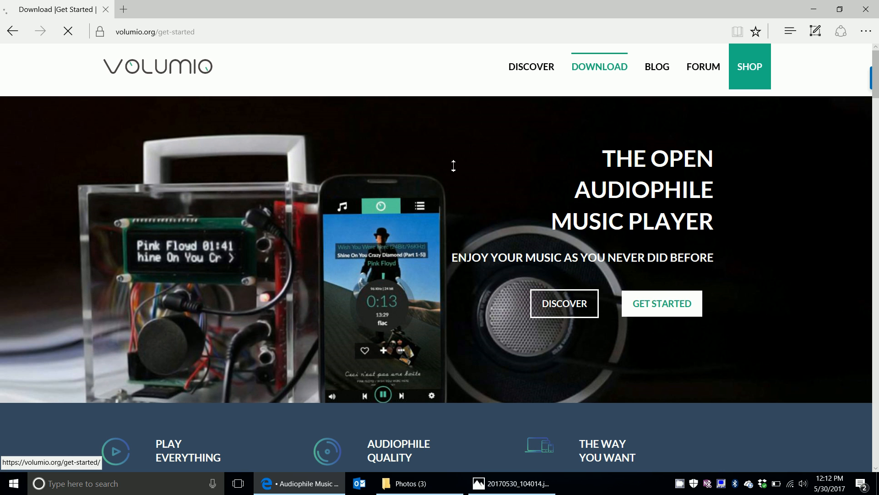
{"action": "left_click", "coordinate": [661, 303]}
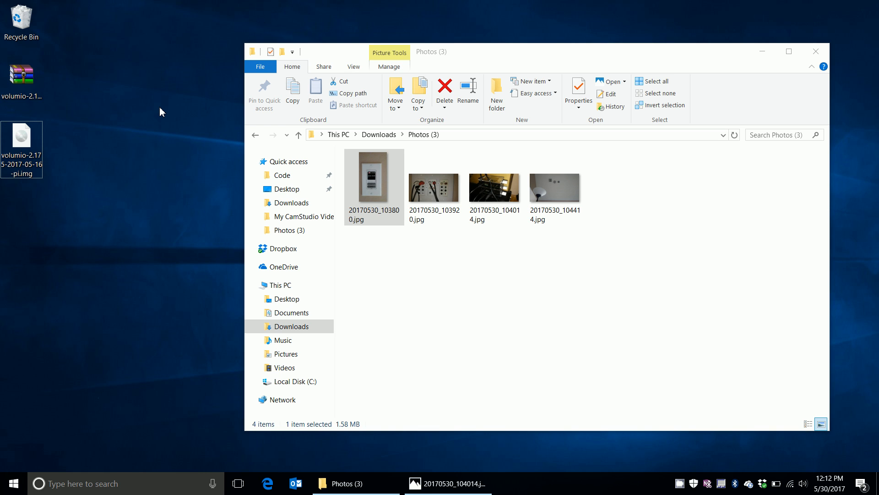
{"action": "mouse_move", "coordinate": [96, 397]}
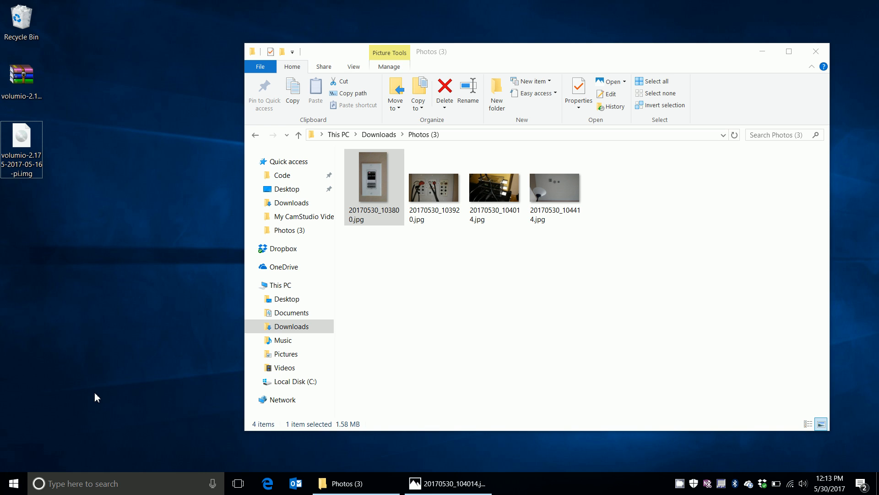
Launch Win32 Disk Imager and select volumio-2.175-2017-05-16-pi.img from the Desktop
{"action": "type", "text": "wi"}
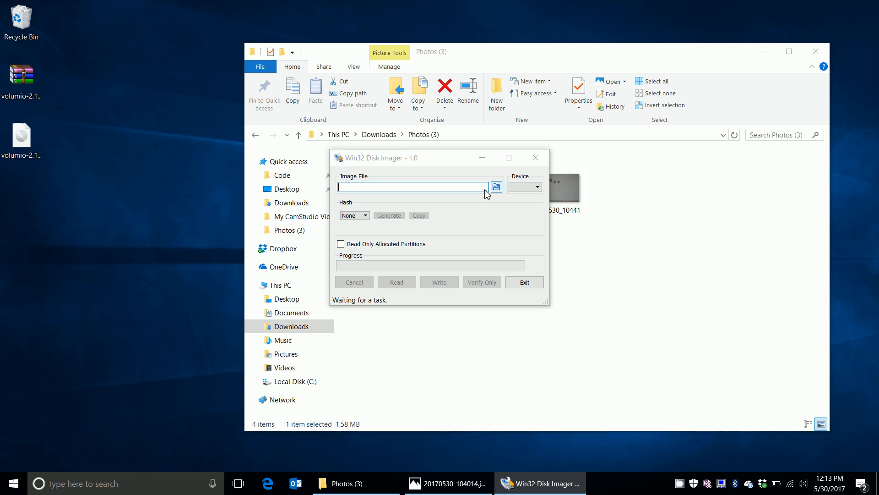
{"action": "left_click", "coordinate": [495, 187]}
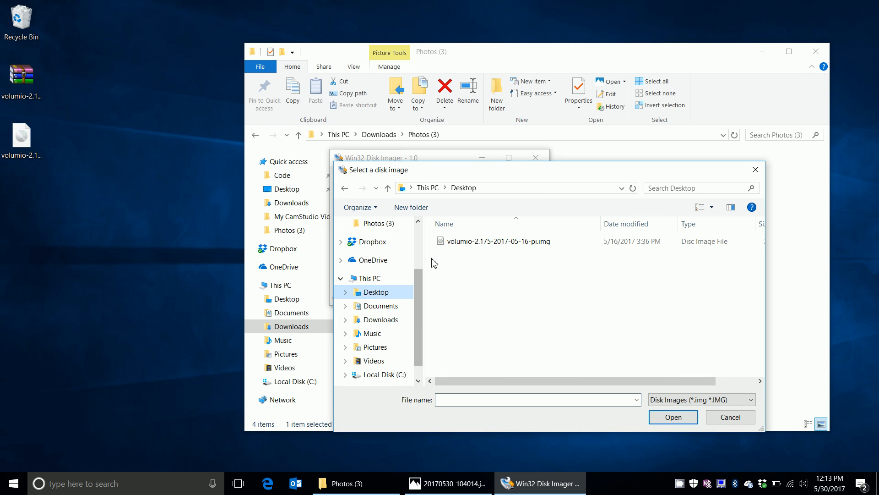
{"action": "double_click", "coordinate": [495, 241]}
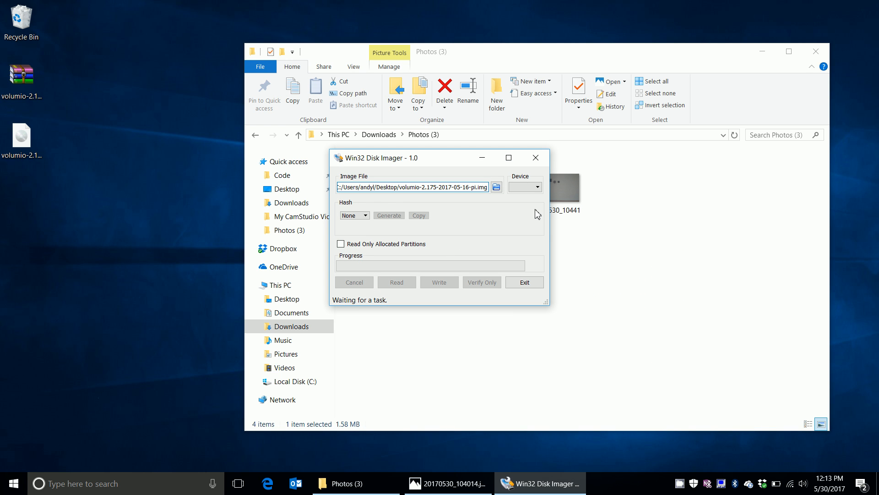
{"action": "mouse_move", "coordinate": [529, 219]}
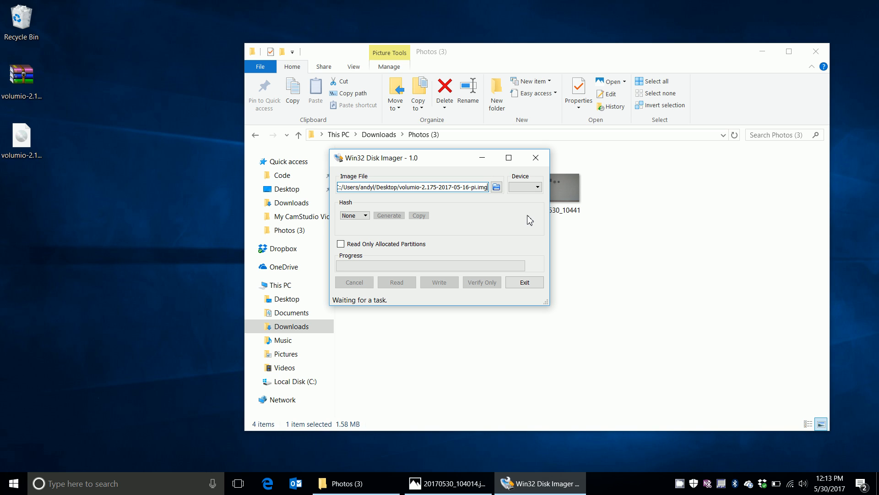
{"action": "mouse_move", "coordinate": [537, 208]}
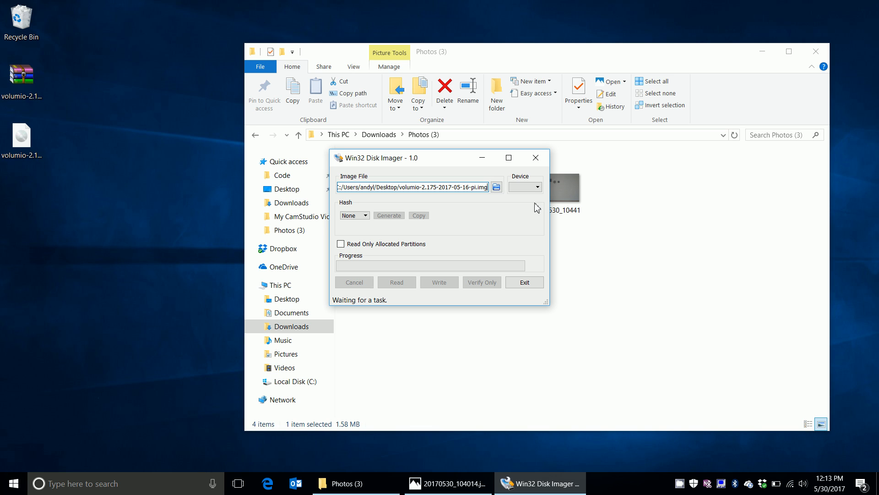
{"action": "mouse_move", "coordinate": [439, 282]}
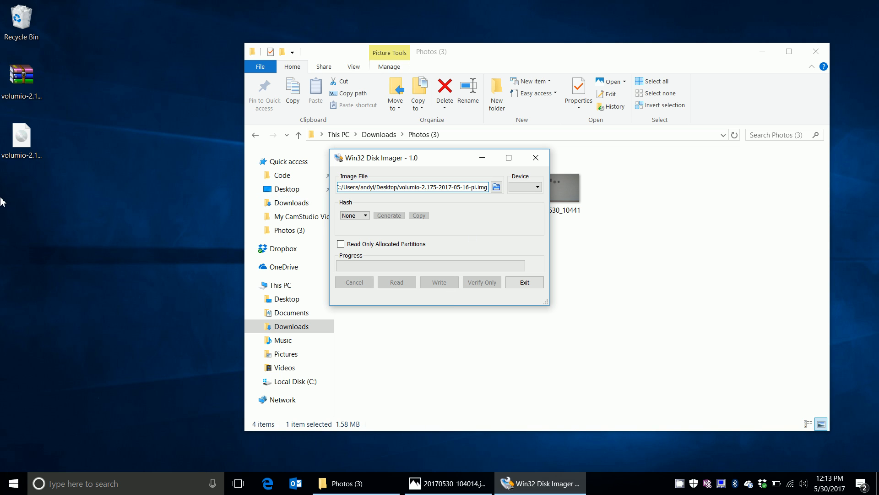
Switch to the browser showing the volumio.local playback page with multiroom sources
{"action": "left_click", "coordinate": [22, 135]}
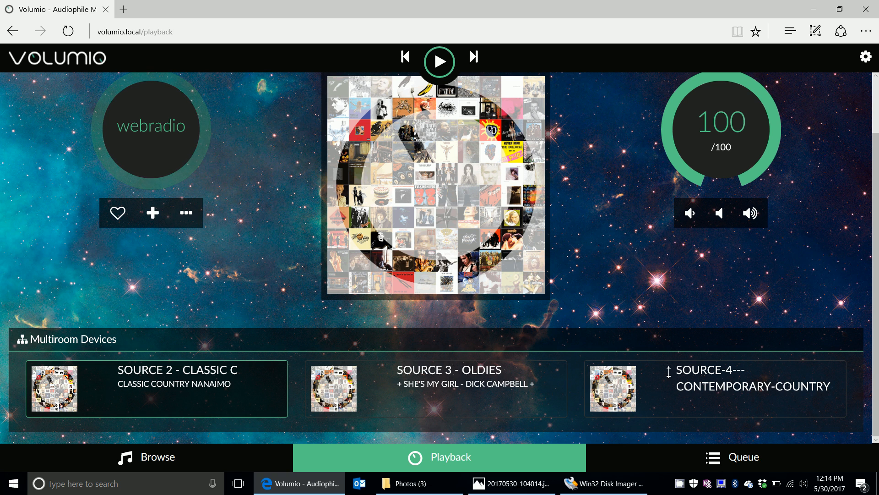
Review Volumio's wireless static IP 192.168.0.90, then show the stacked Raspberry Pis photo
{"action": "left_click", "coordinate": [509, 483]}
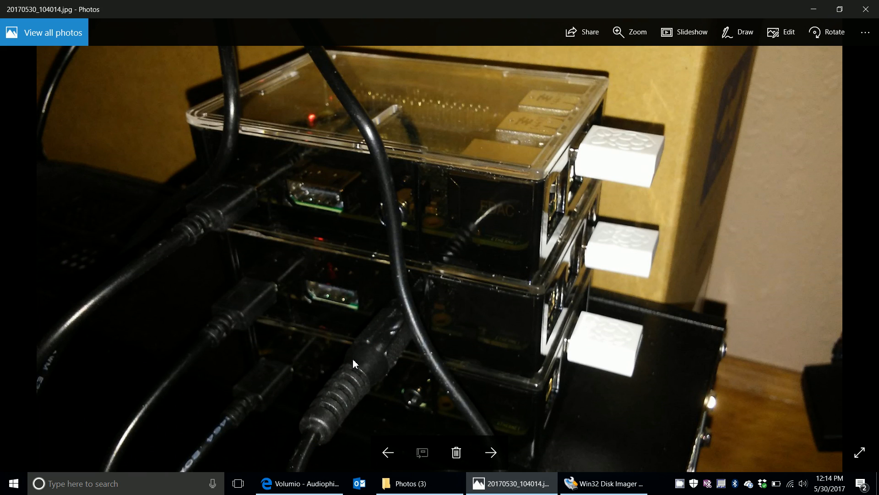
{"action": "left_click", "coordinate": [299, 484]}
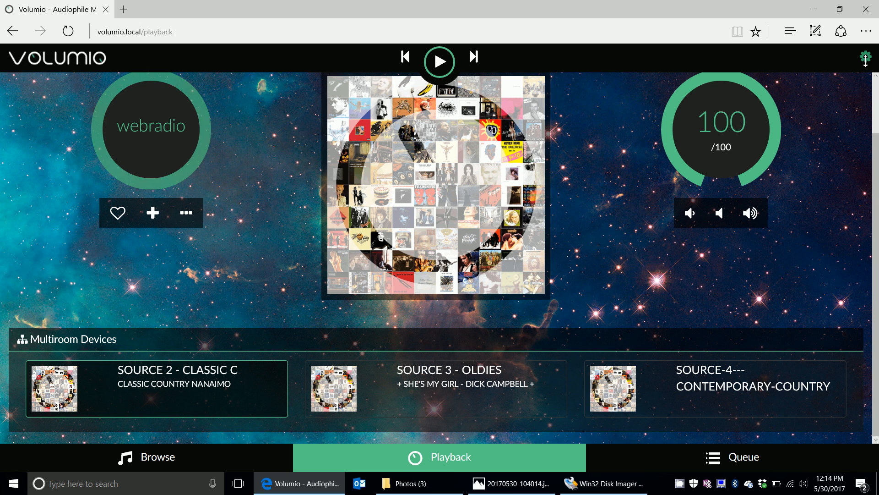
{"action": "left_click", "coordinate": [869, 59]}
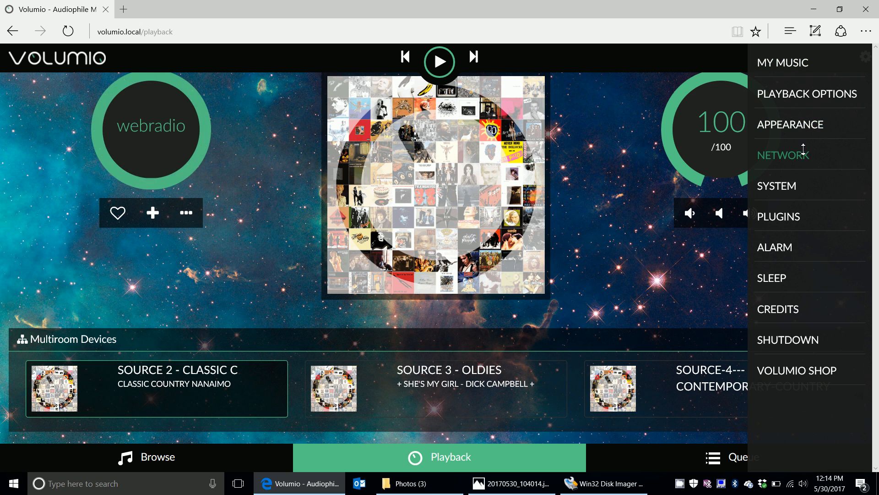
{"action": "left_click", "coordinate": [783, 155]}
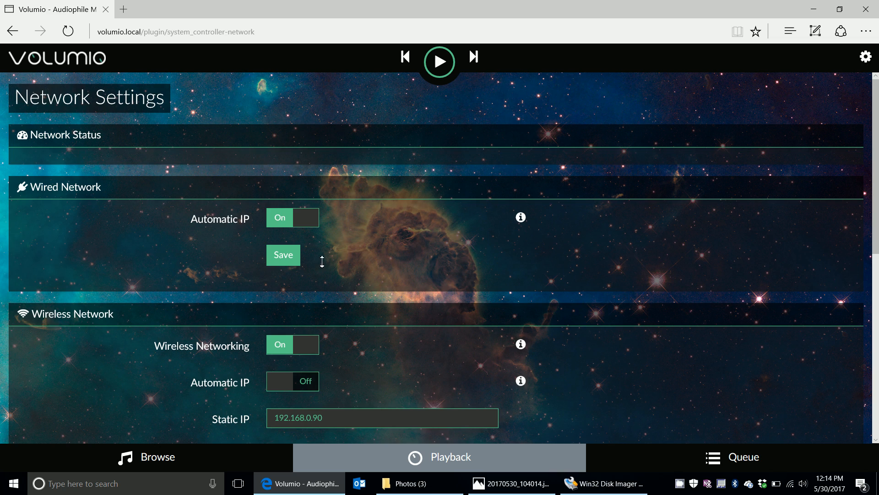
{"action": "scroll", "scroll_direction": "down", "scroll_amount": 3}
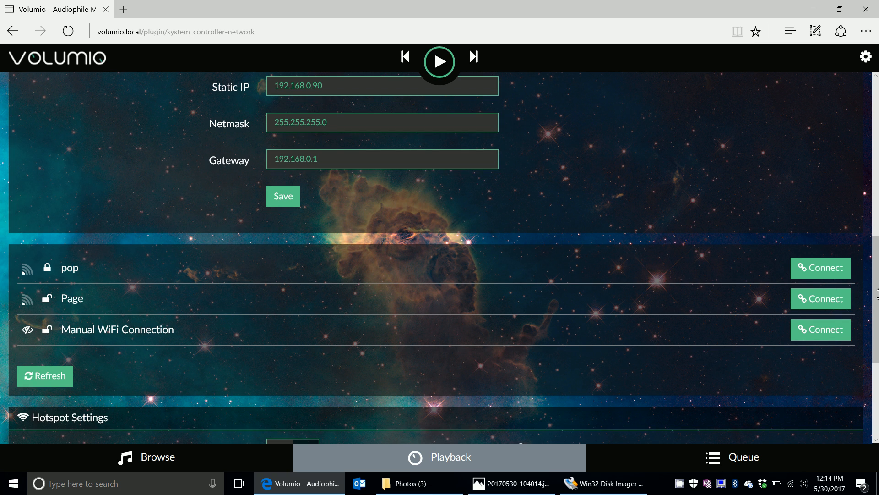
{"action": "mouse_move", "coordinate": [77, 267]}
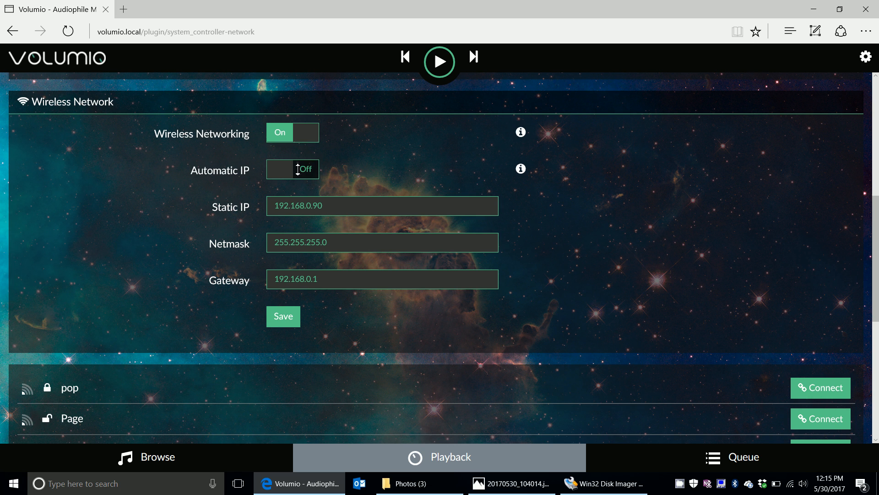
{"action": "mouse_move", "coordinate": [331, 206]}
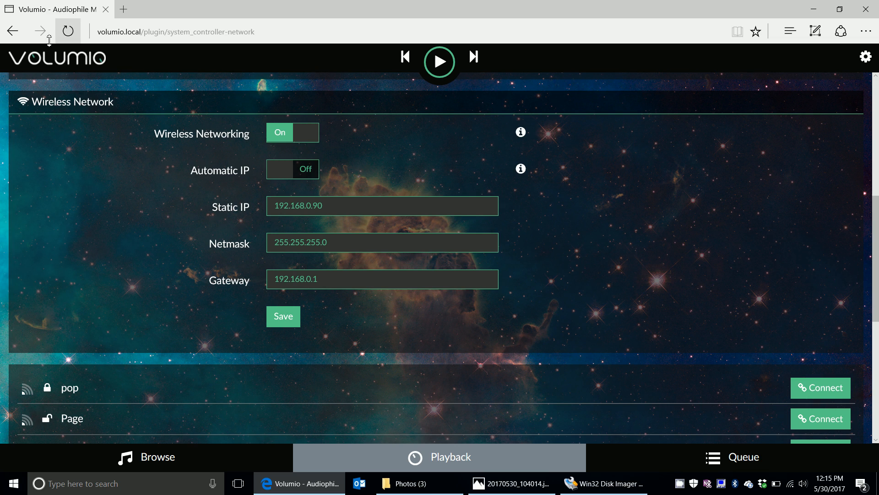
{"action": "left_click", "coordinate": [439, 457]}
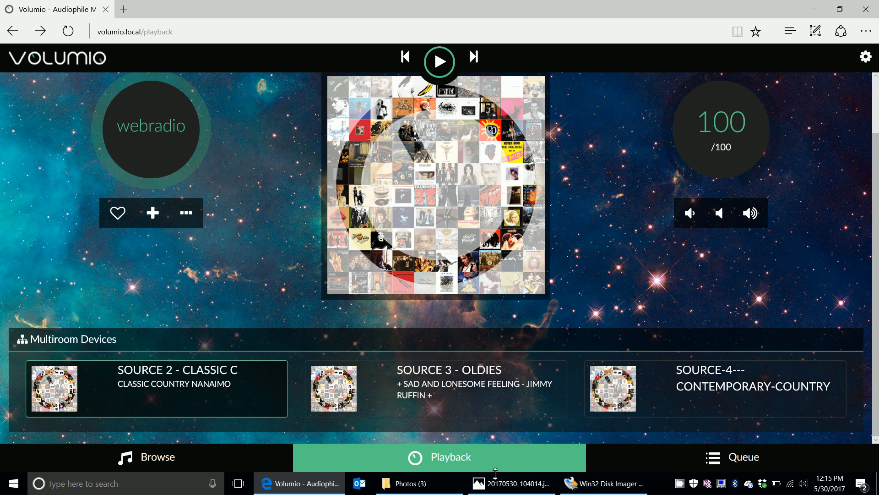
{"action": "left_click", "coordinate": [509, 483]}
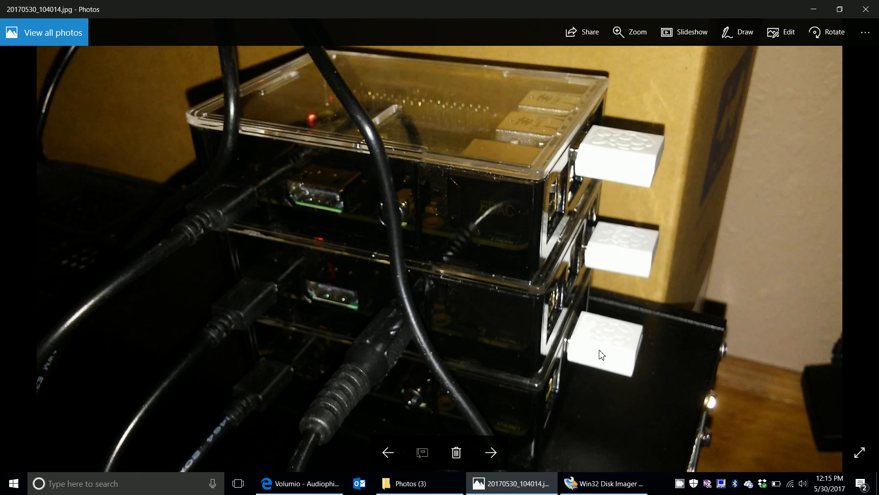
Glance at Volumio, then step Photos back from the Pi stack to the keypad photo
{"action": "left_click", "coordinate": [298, 482]}
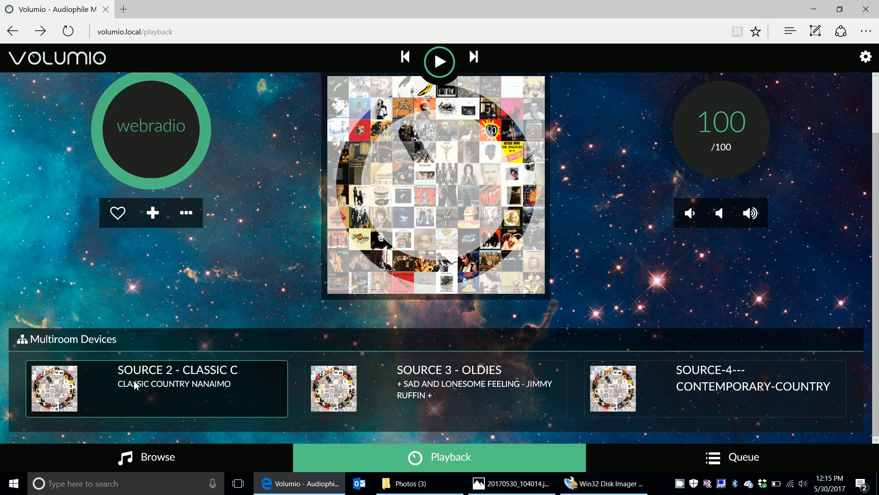
{"action": "mouse_move", "coordinate": [420, 379]}
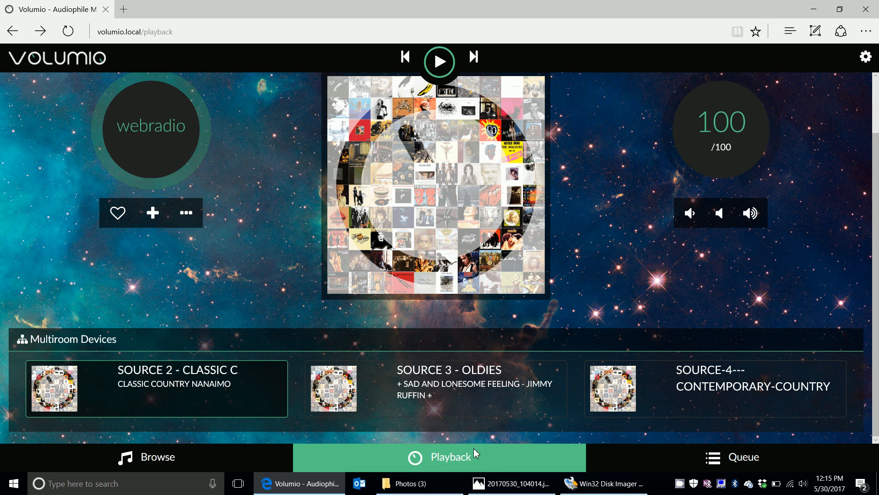
{"action": "left_click", "coordinate": [511, 483]}
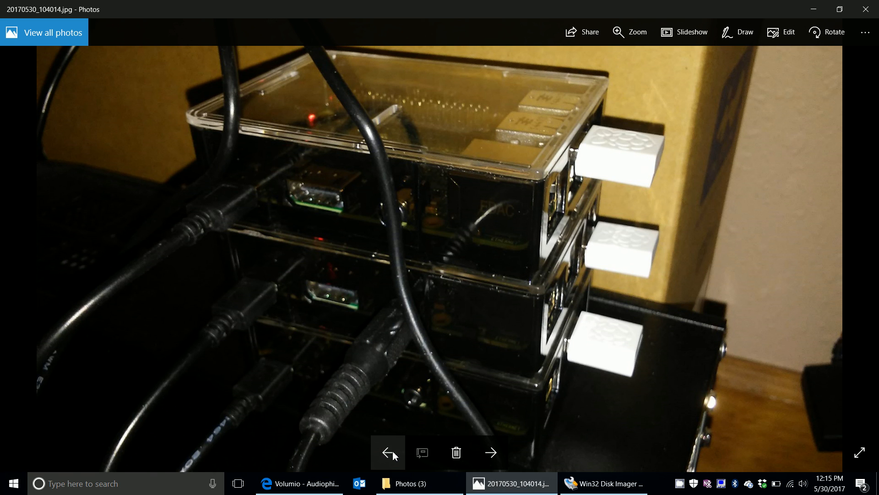
{"action": "left_click", "coordinate": [387, 452]}
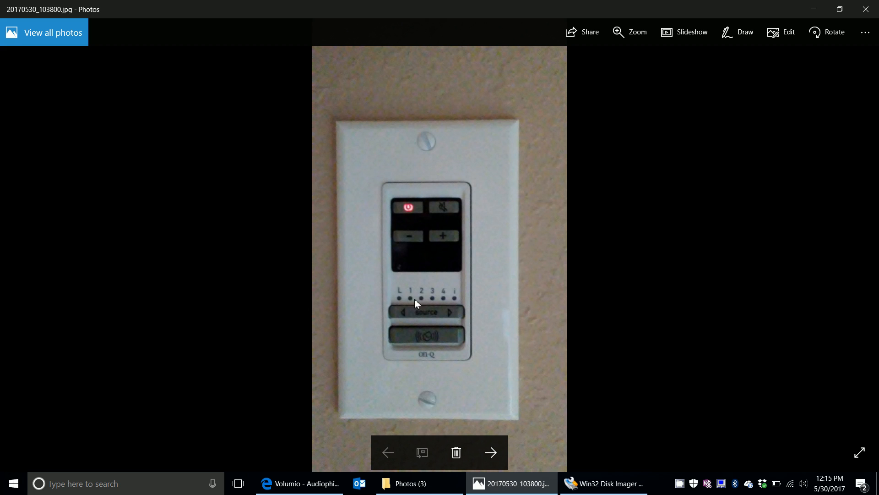
{"action": "mouse_move", "coordinate": [453, 302]}
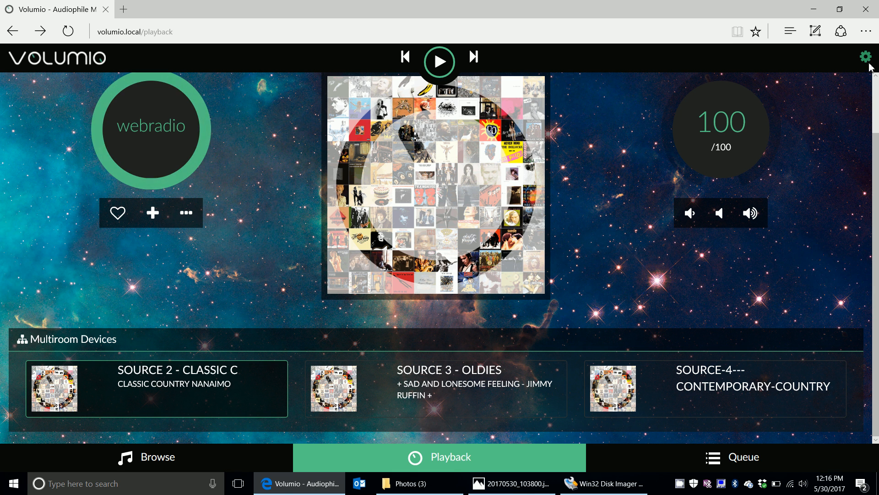
{"action": "left_click", "coordinate": [867, 55]}
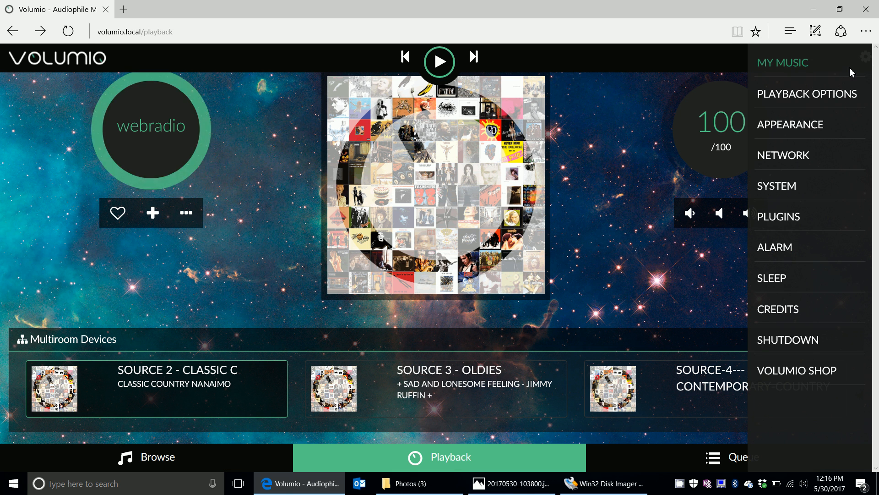
{"action": "left_click", "coordinate": [776, 185]}
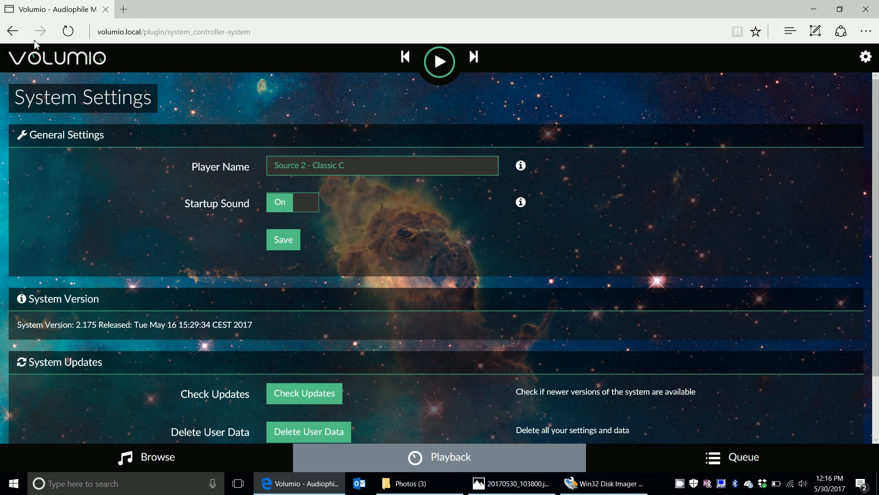
{"action": "left_click", "coordinate": [439, 457]}
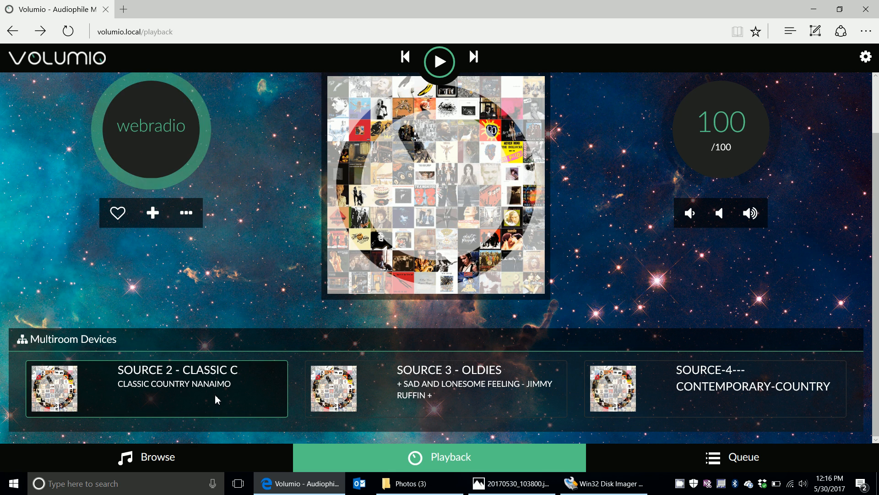
{"action": "mouse_move", "coordinate": [485, 386]}
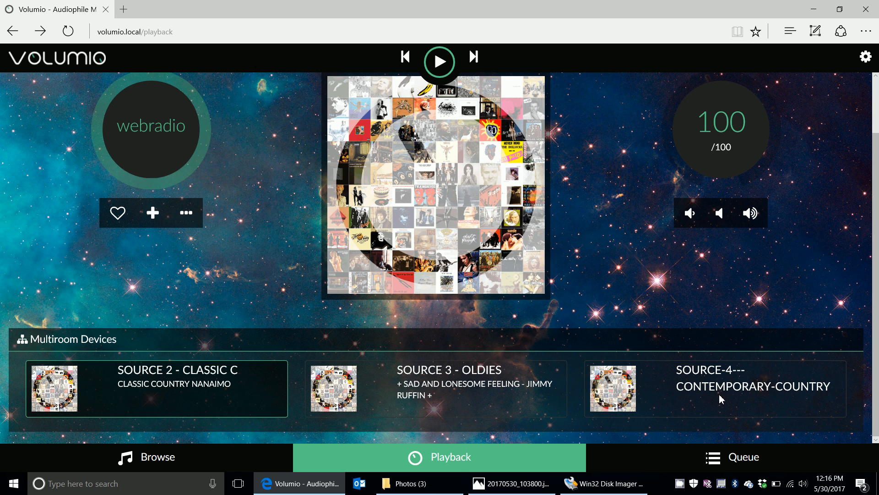
{"action": "mouse_move", "coordinate": [66, 299]}
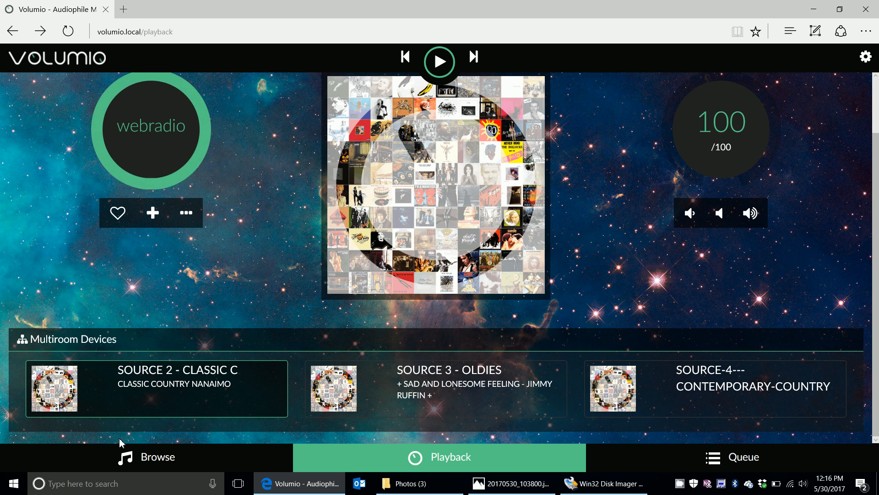
Browse Web Radio by genre (Shoutcast) and open the 60s station folder
{"action": "left_click", "coordinate": [147, 457]}
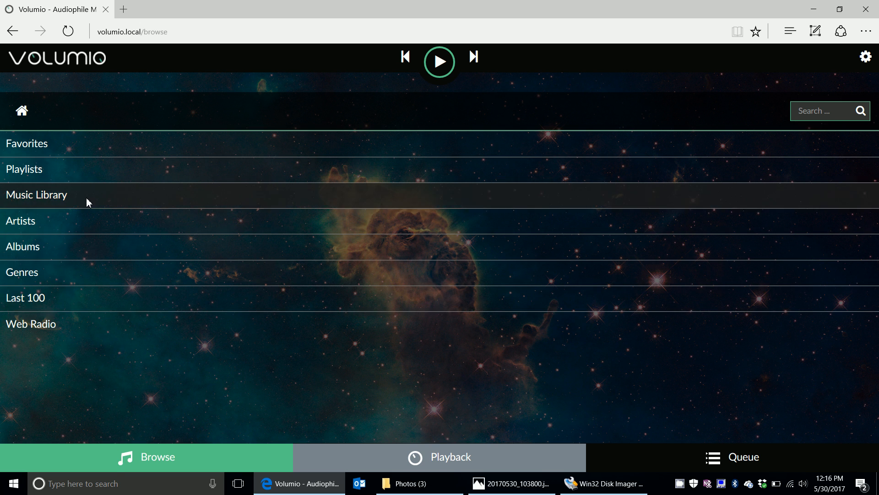
{"action": "mouse_move", "coordinate": [78, 349]}
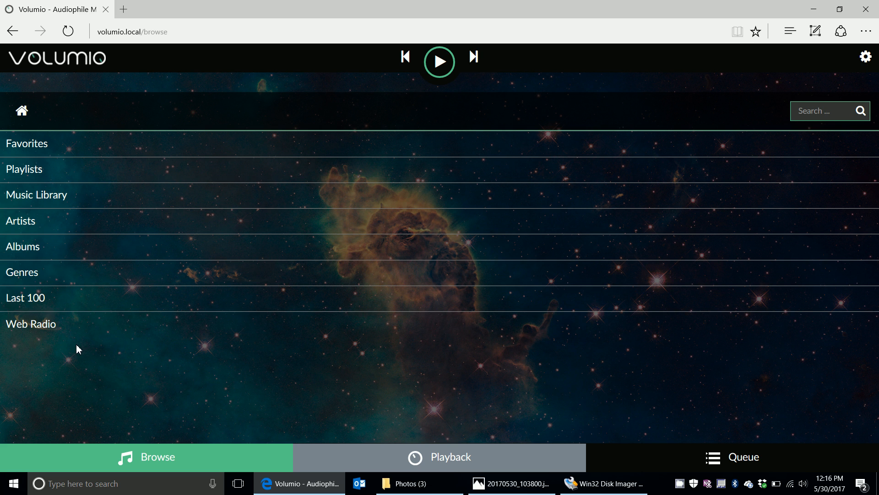
{"action": "mouse_move", "coordinate": [56, 187]}
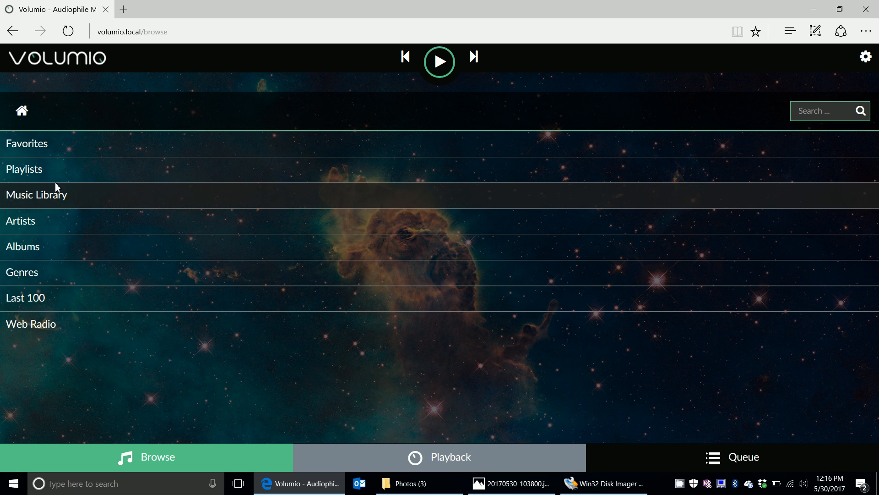
{"action": "left_click", "coordinate": [30, 324]}
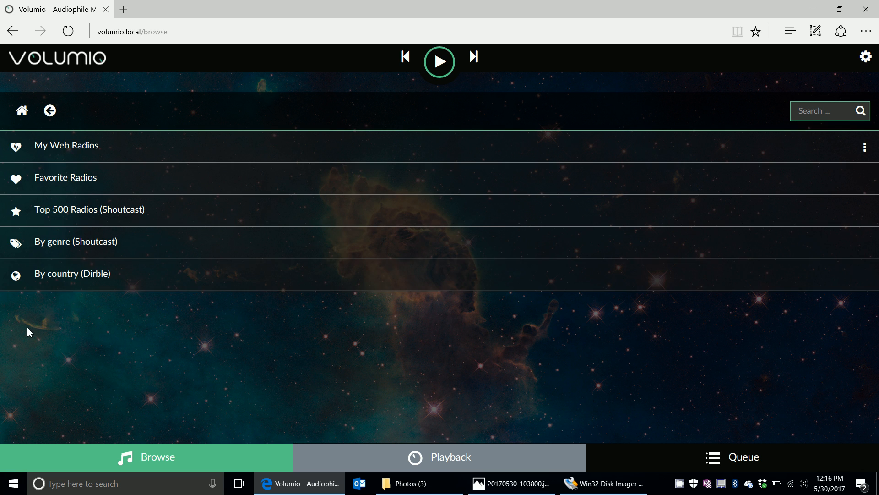
{"action": "mouse_move", "coordinate": [49, 246]}
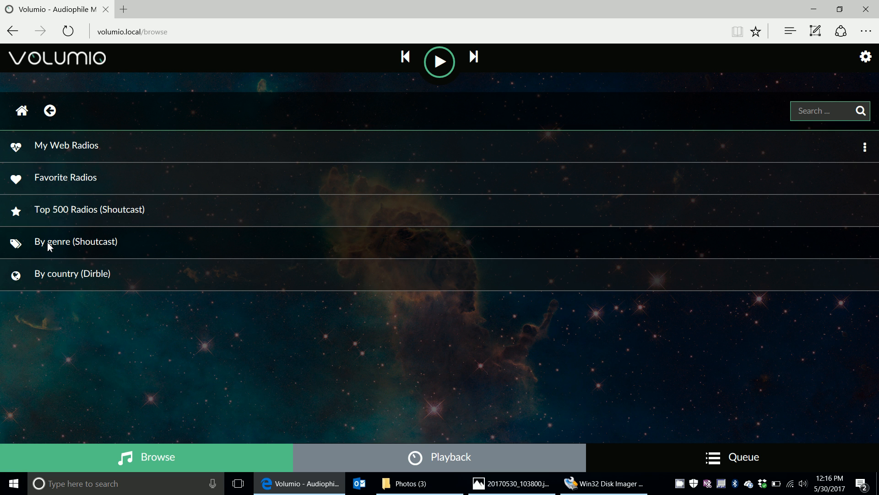
{"action": "left_click", "coordinate": [76, 241]}
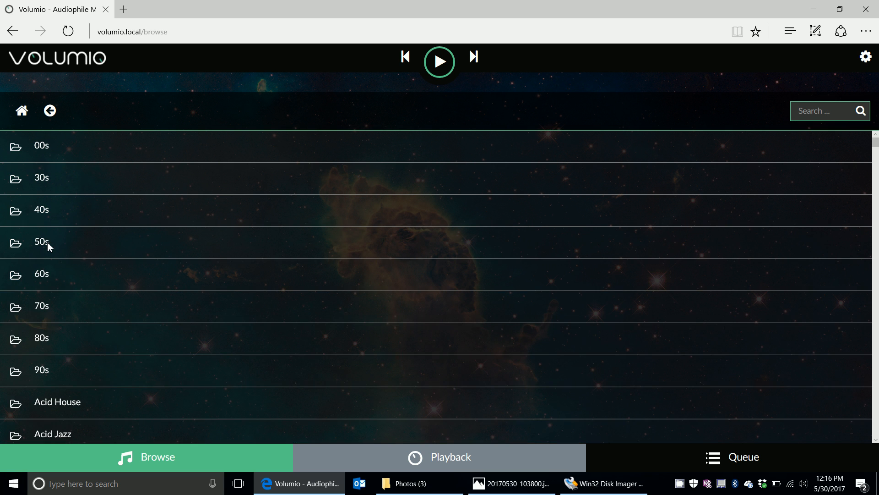
{"action": "mouse_move", "coordinate": [50, 318]}
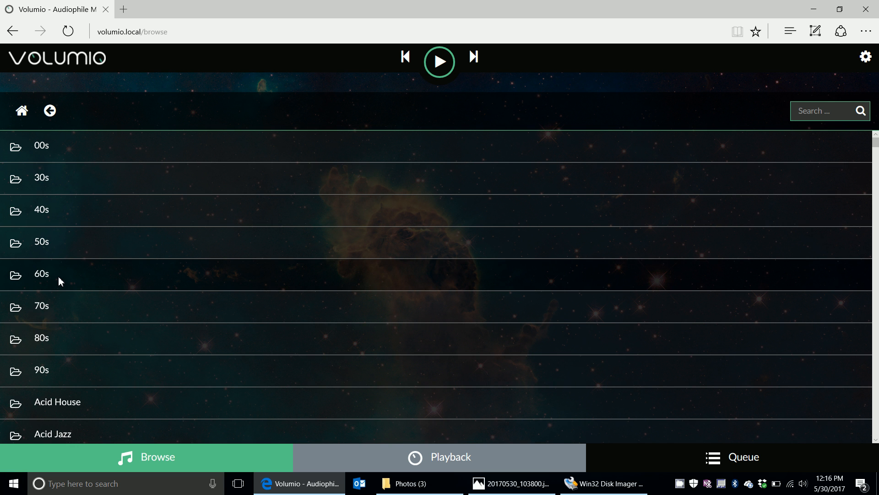
{"action": "left_click", "coordinate": [41, 274]}
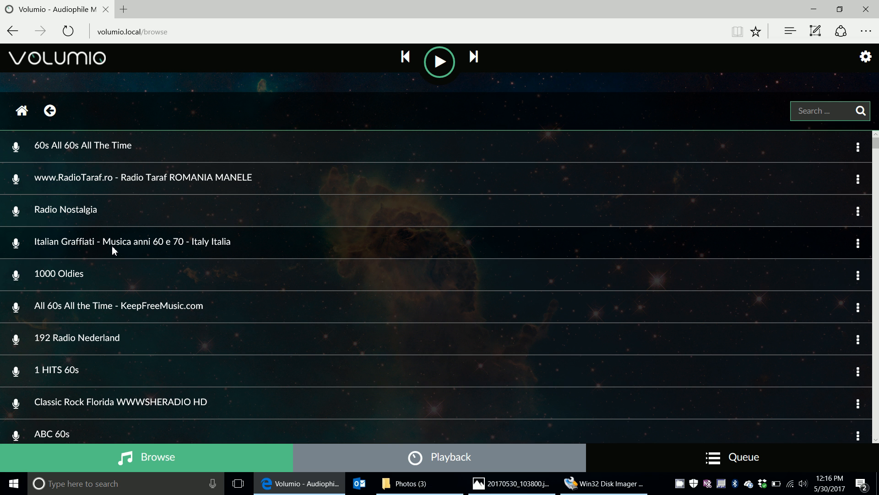
{"action": "mouse_move", "coordinate": [3, 87]}
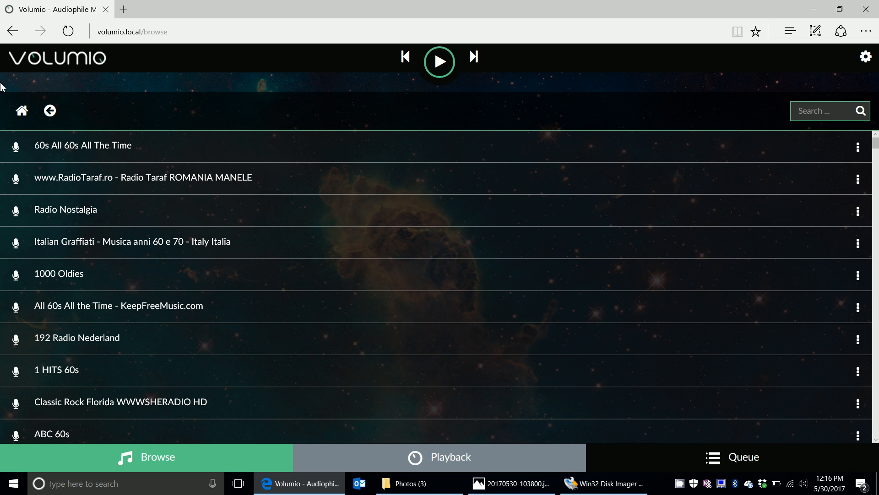
Leave the 60s station list and return to the Volumio playback page
{"action": "left_click", "coordinate": [439, 457]}
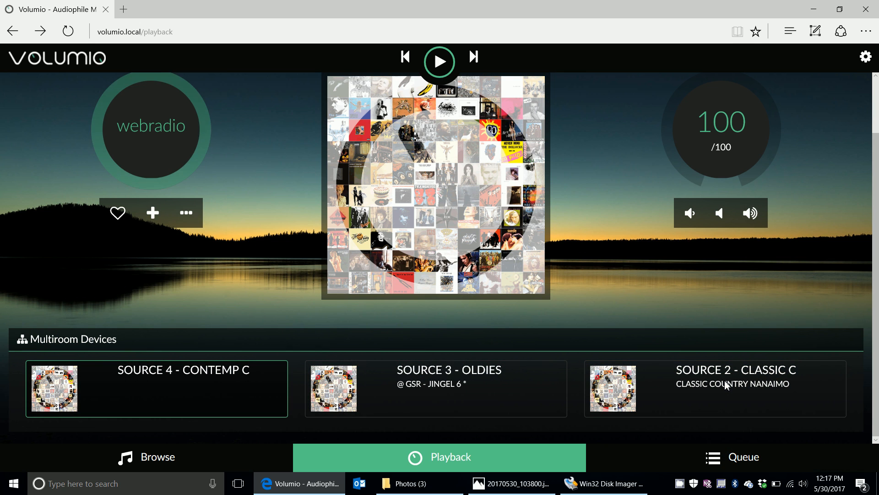
{"action": "mouse_move", "coordinate": [233, 384]}
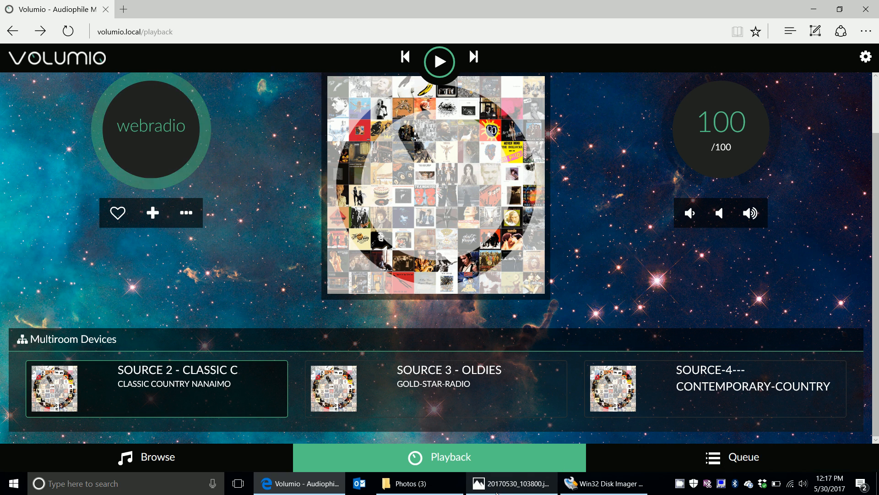
Bring the Photos window showing the wall keypad picture 20170530_103800.jpg to the front
{"action": "left_click", "coordinate": [511, 483]}
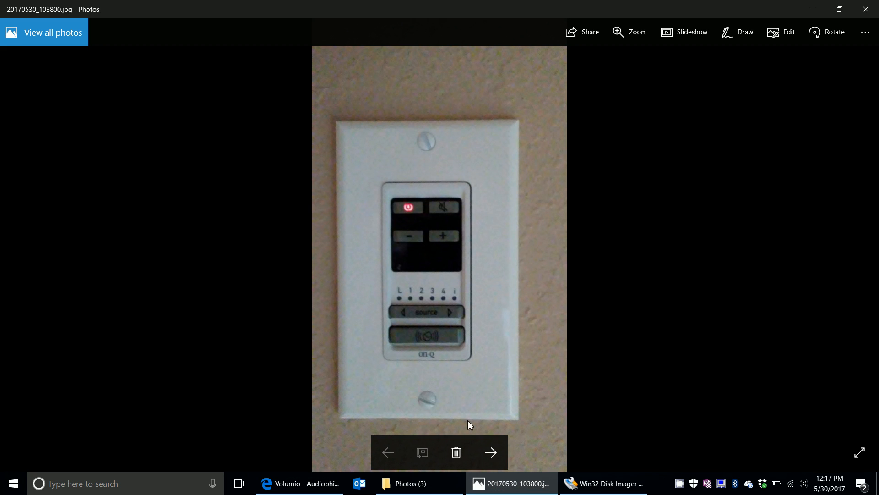
{"action": "mouse_move", "coordinate": [357, 205]}
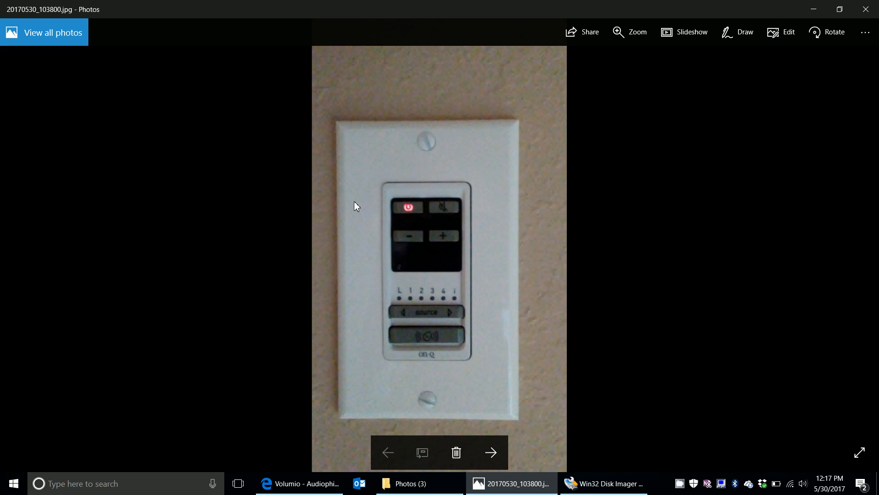
{"action": "mouse_move", "coordinate": [415, 277]}
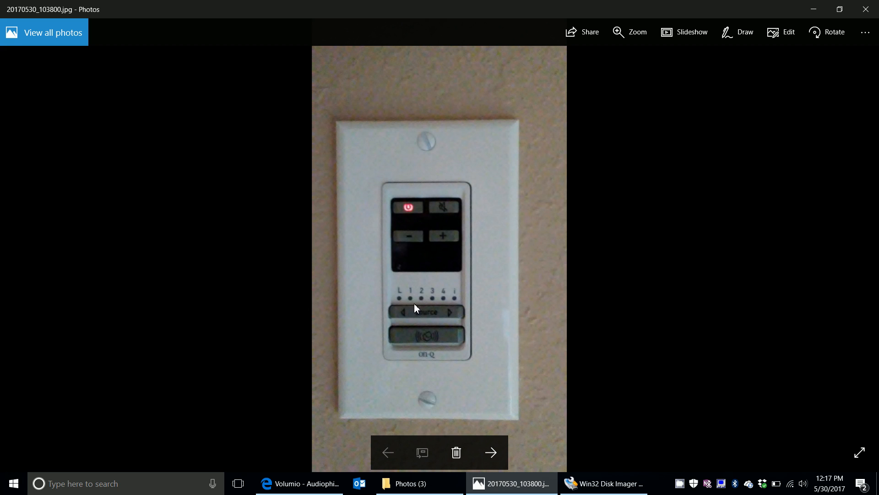
{"action": "mouse_move", "coordinate": [452, 322]}
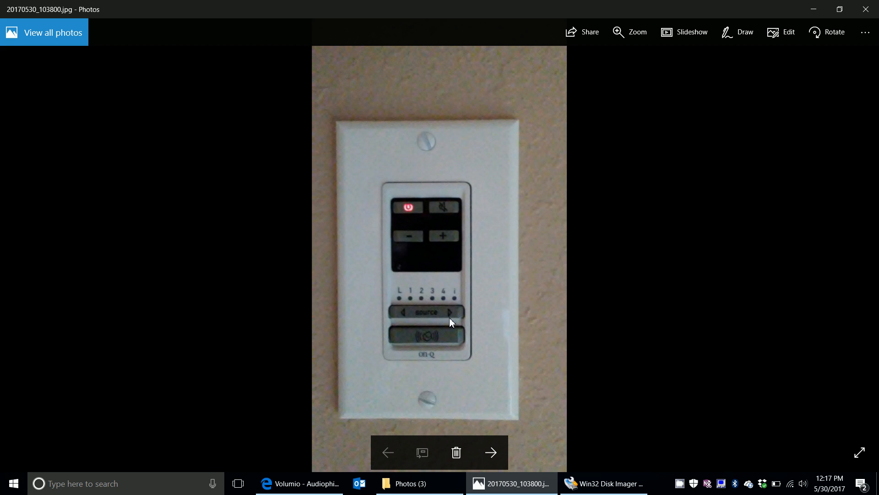
{"action": "mouse_move", "coordinate": [271, 446]}
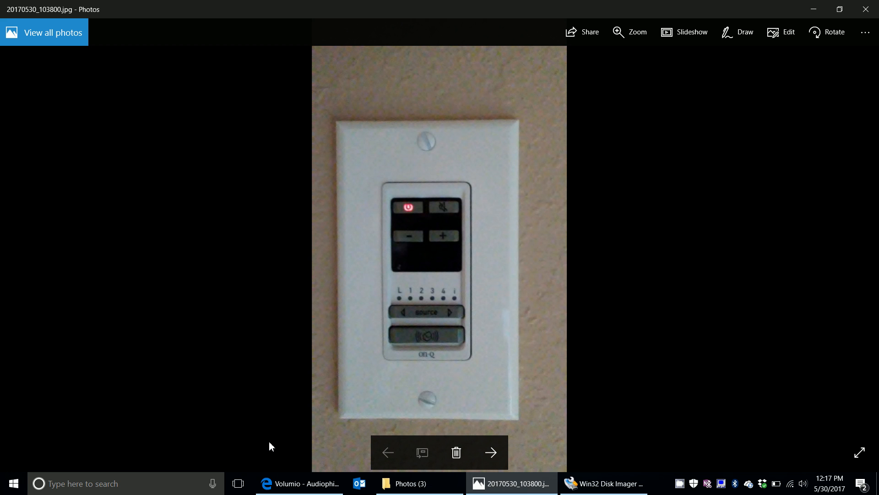